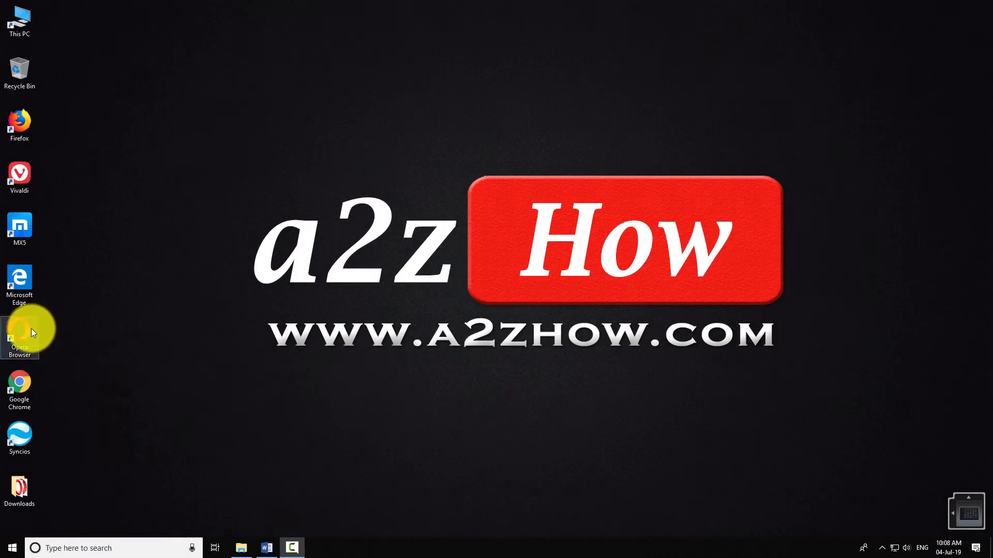
Launch Opera from the desktop icon and bring up its main menu
left_click(19, 332)
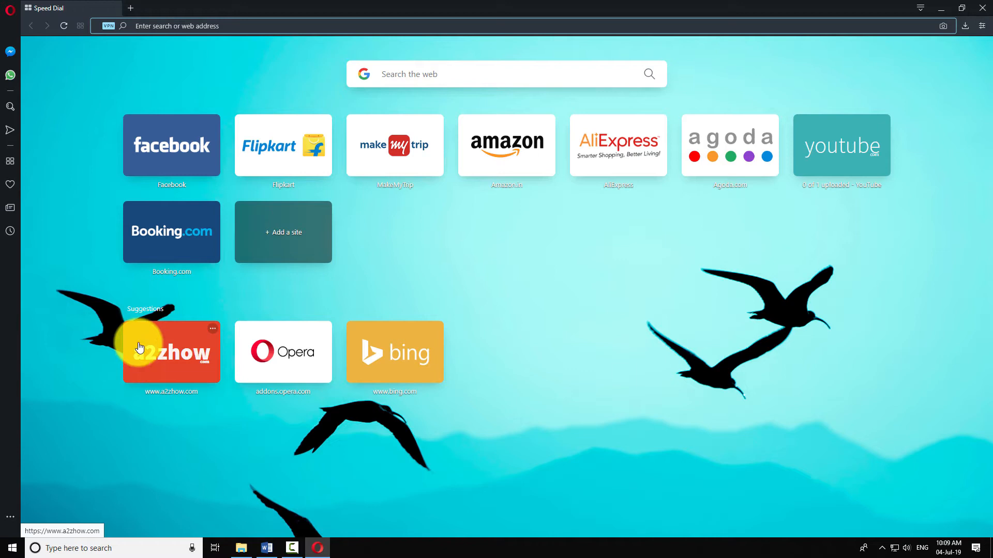
left_click(10, 8)
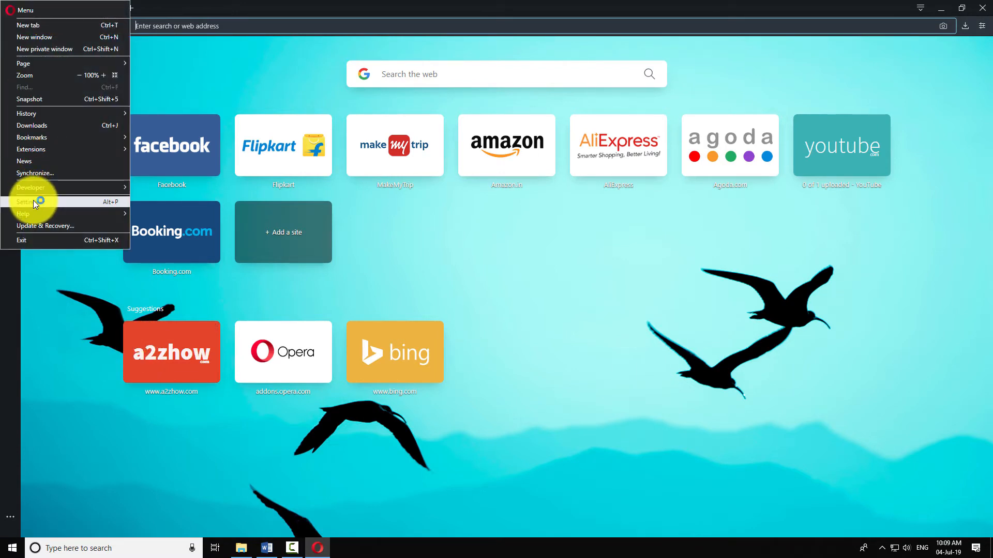
Go to Settings, expand Advanced, and show the Privacy & security section
left_click(29, 201)
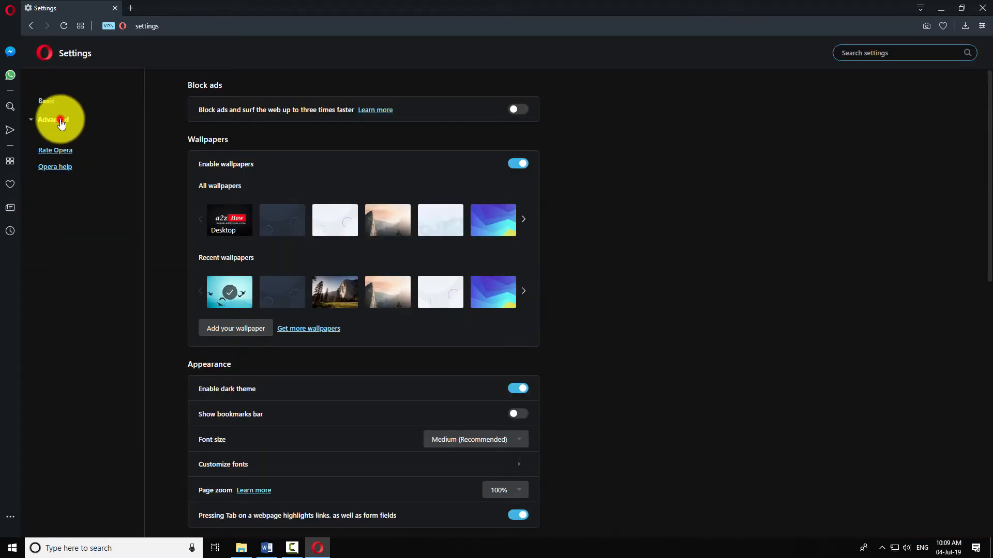
left_click(54, 120)
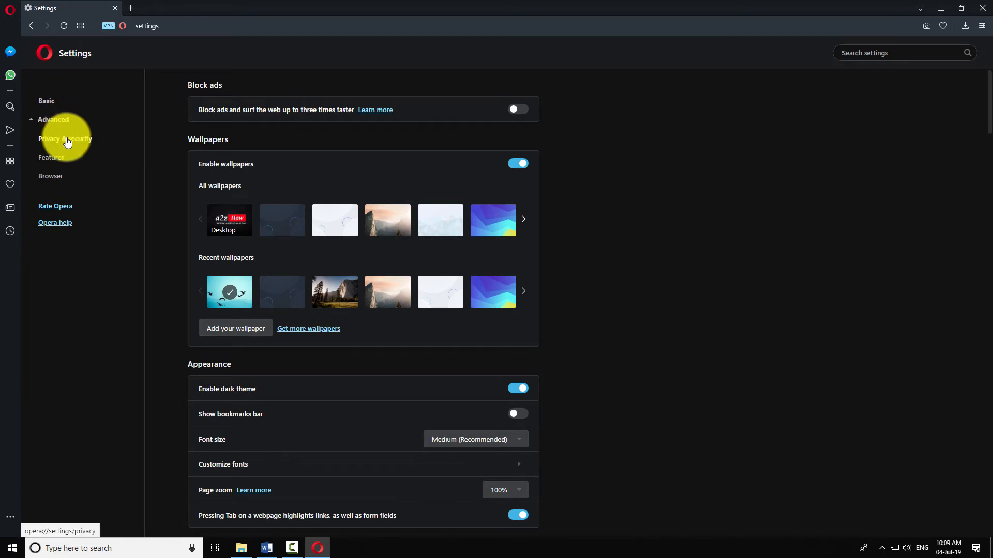
left_click(65, 138)
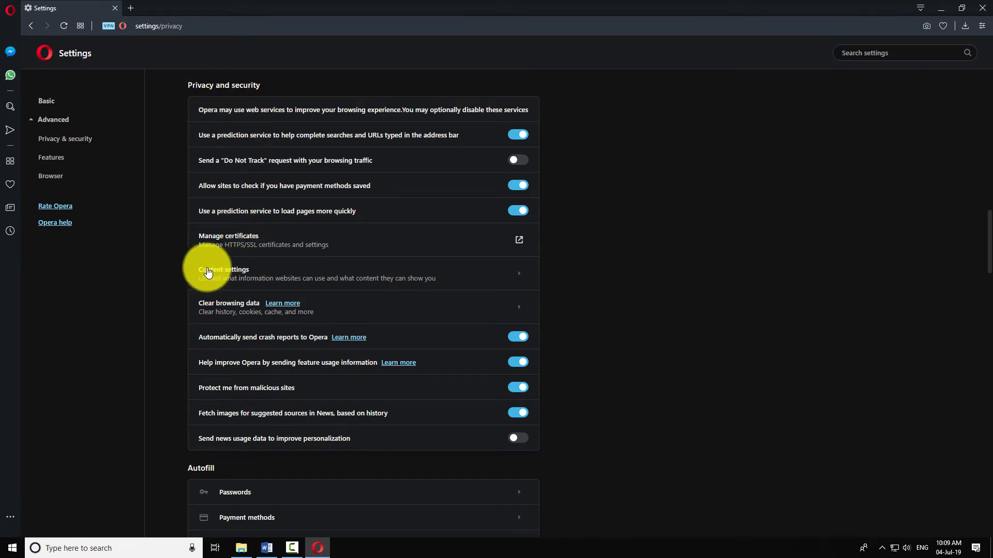
Under Content settings > Images, switch on 'Show all (recommended)'
left_click(222, 273)
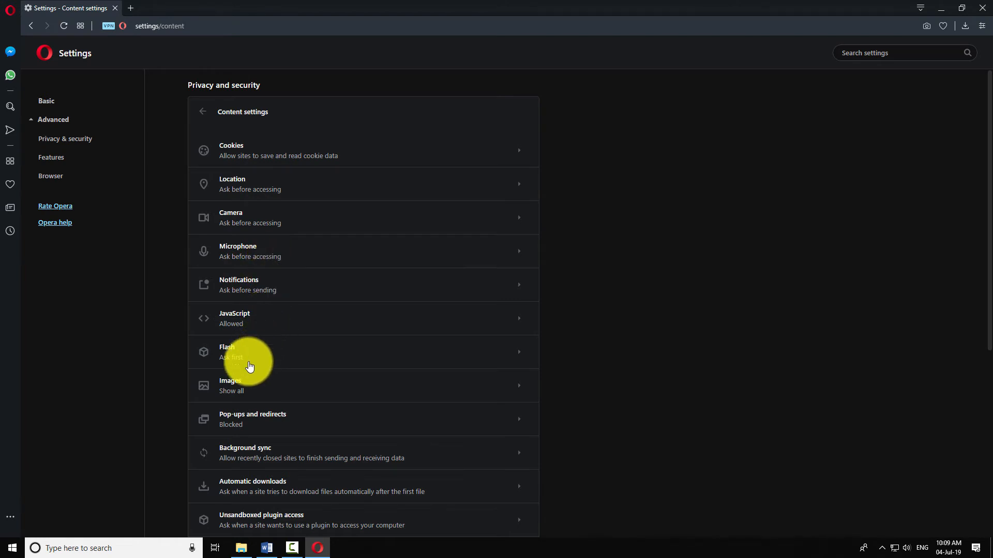
left_click(253, 386)
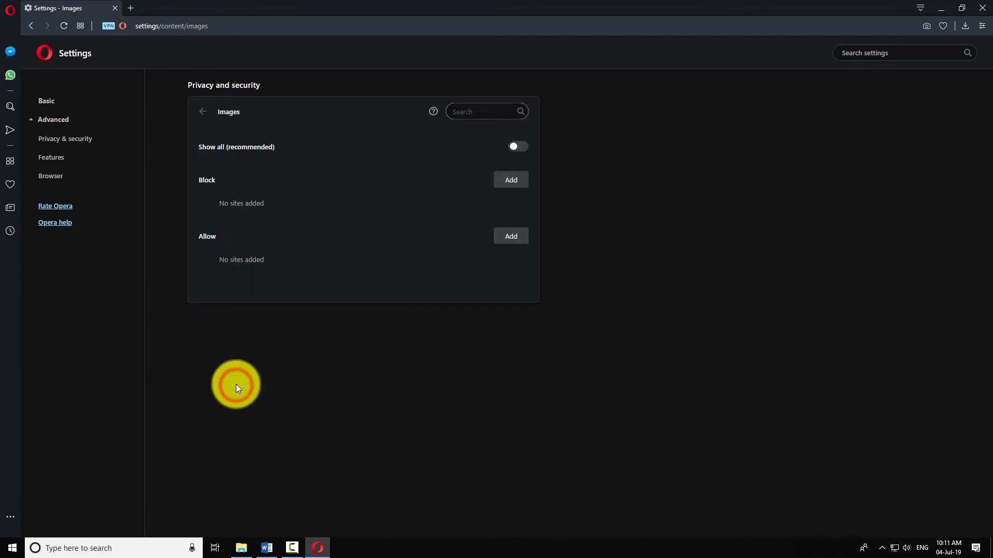
mouse_move(251, 156)
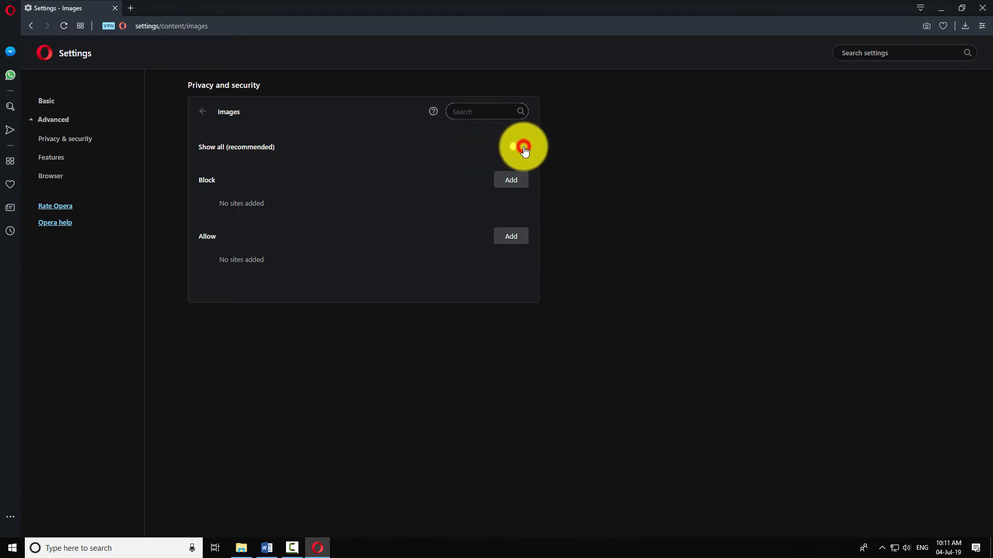
left_click(518, 146)
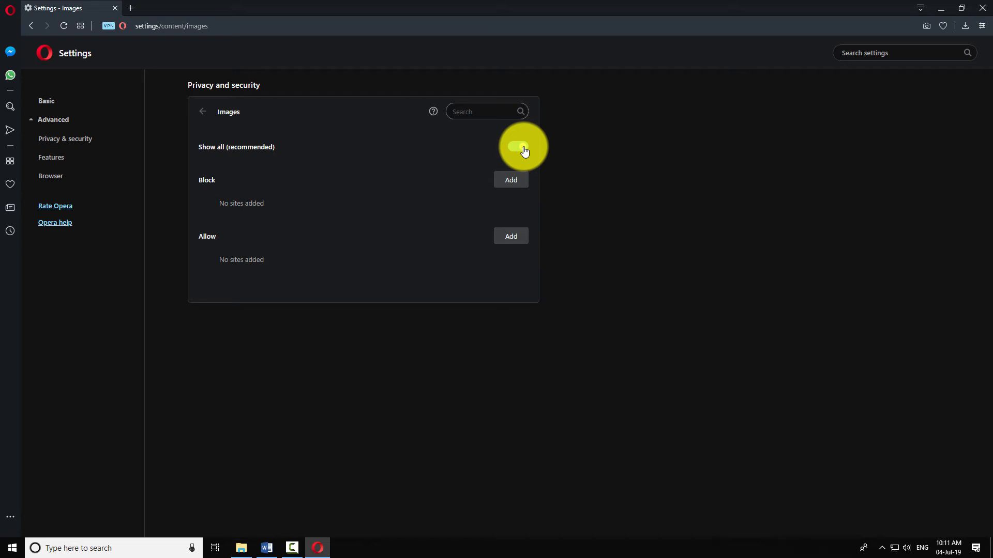
left_click(517, 147)
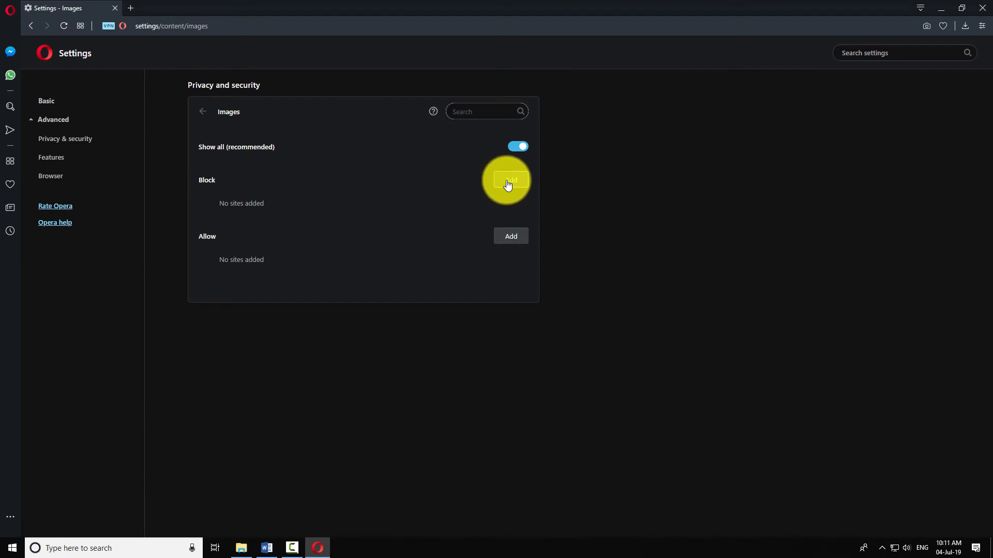
Add [*.]a2zhow.com to the image Block list
left_click(510, 180)
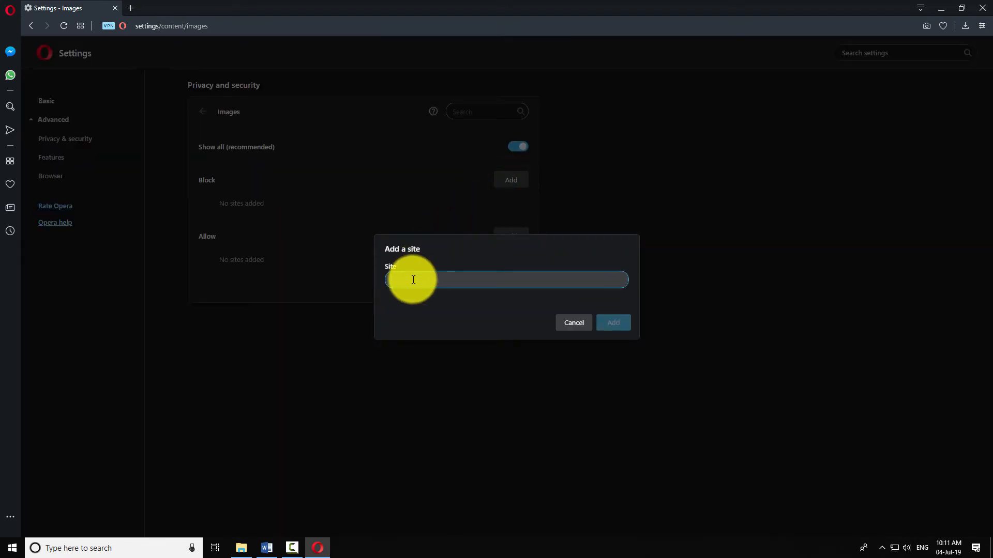
type("f")
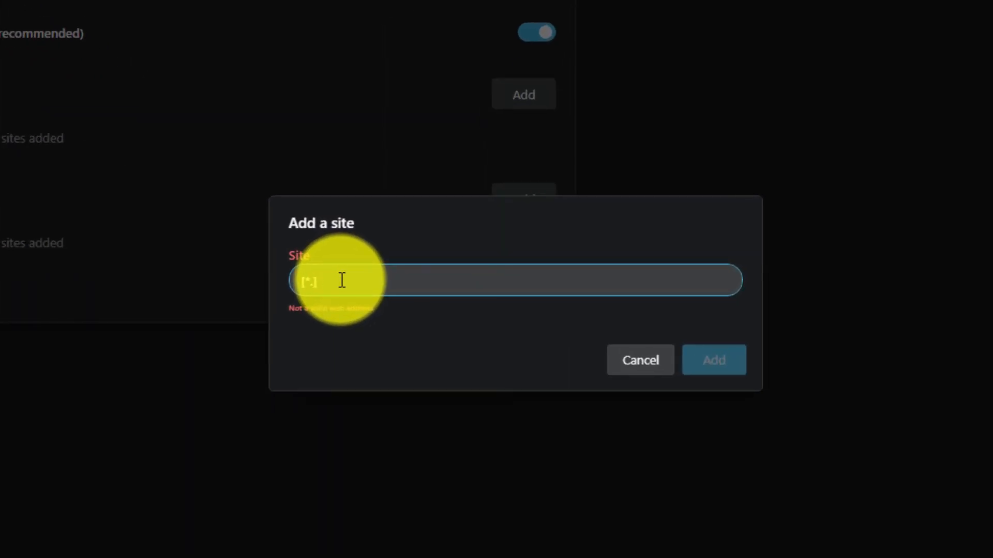
type("a2z")
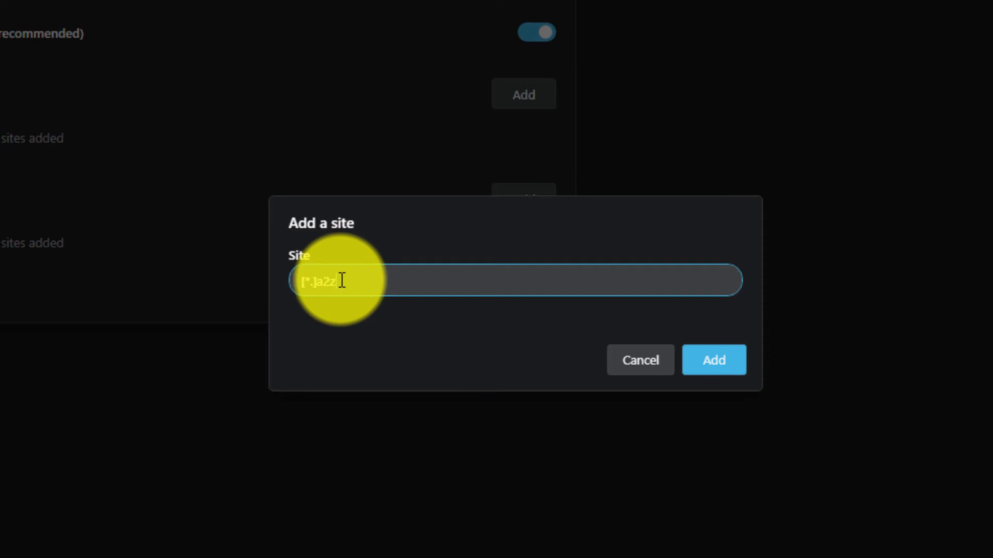
type("how.com")
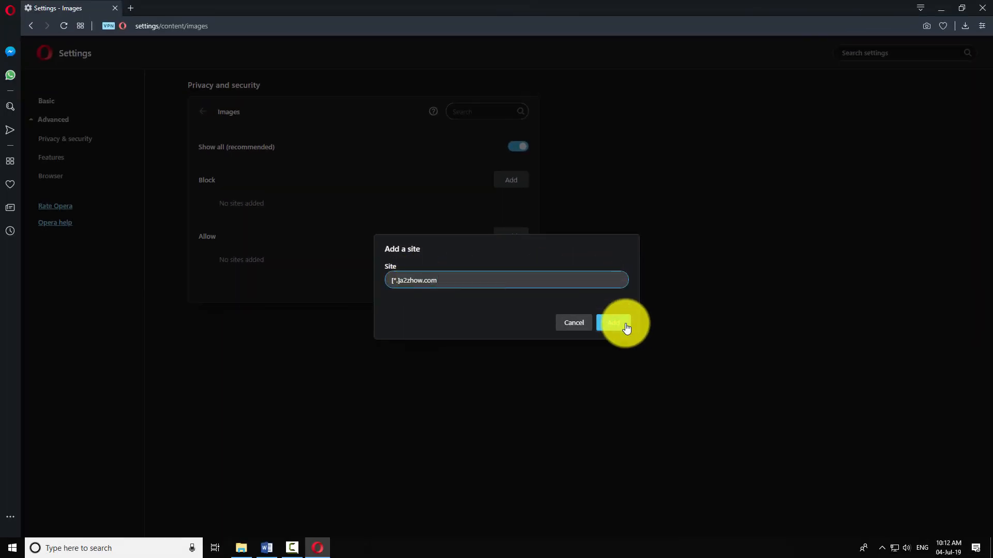
left_click(613, 322)
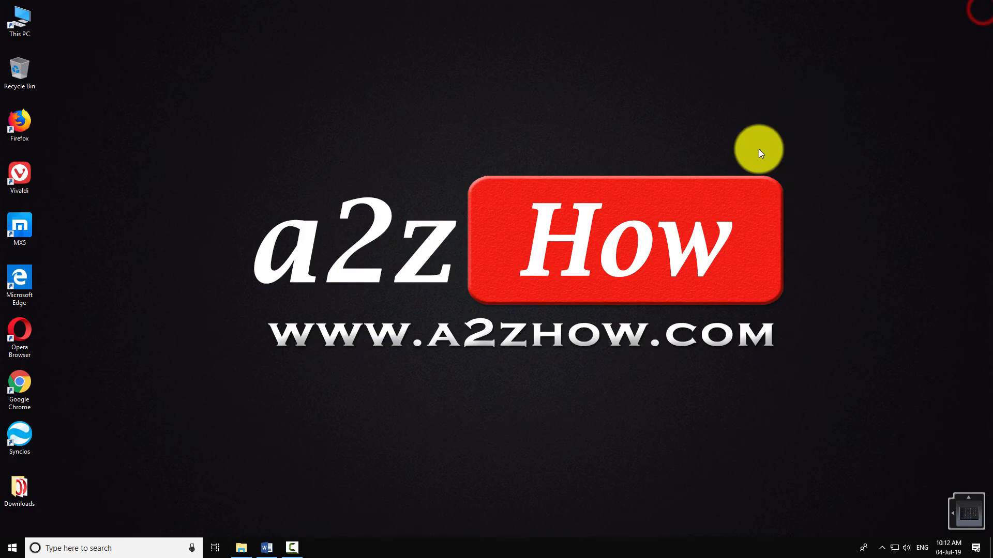
mouse_move(533, 410)
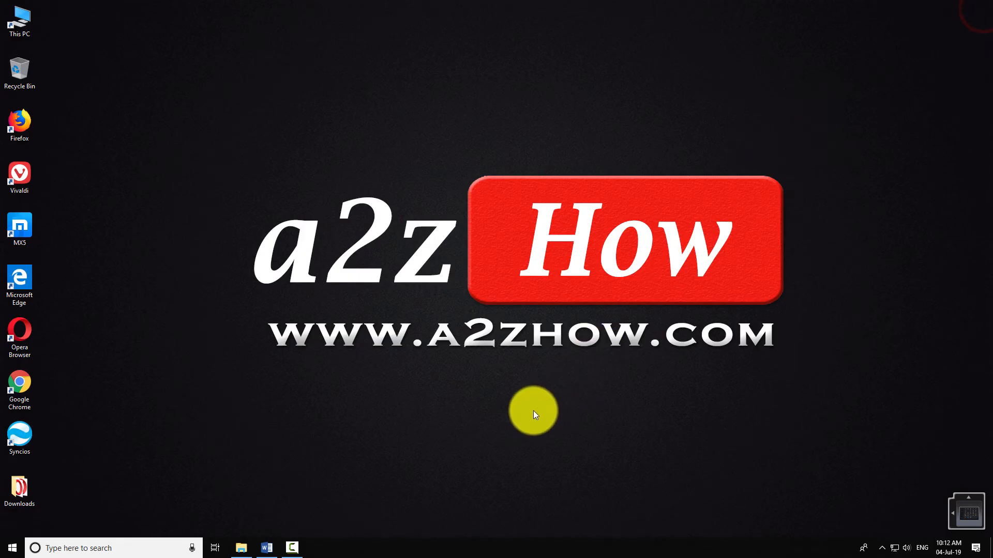